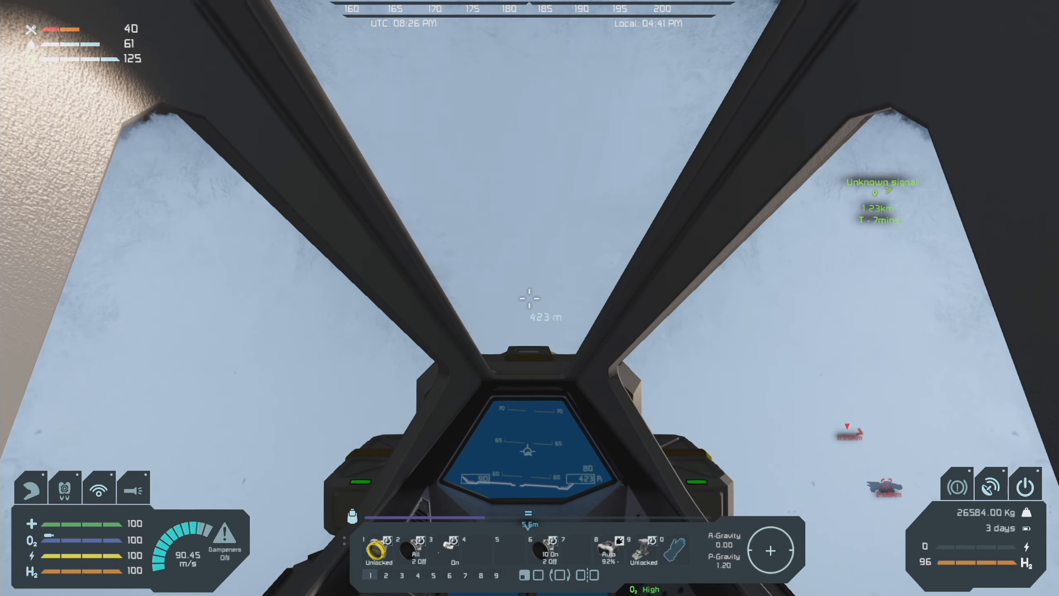
Step: Climb the fighter from about 423 m to 3087 m, leaving planetary gravity behind
{"action": "key", "text": "z"}
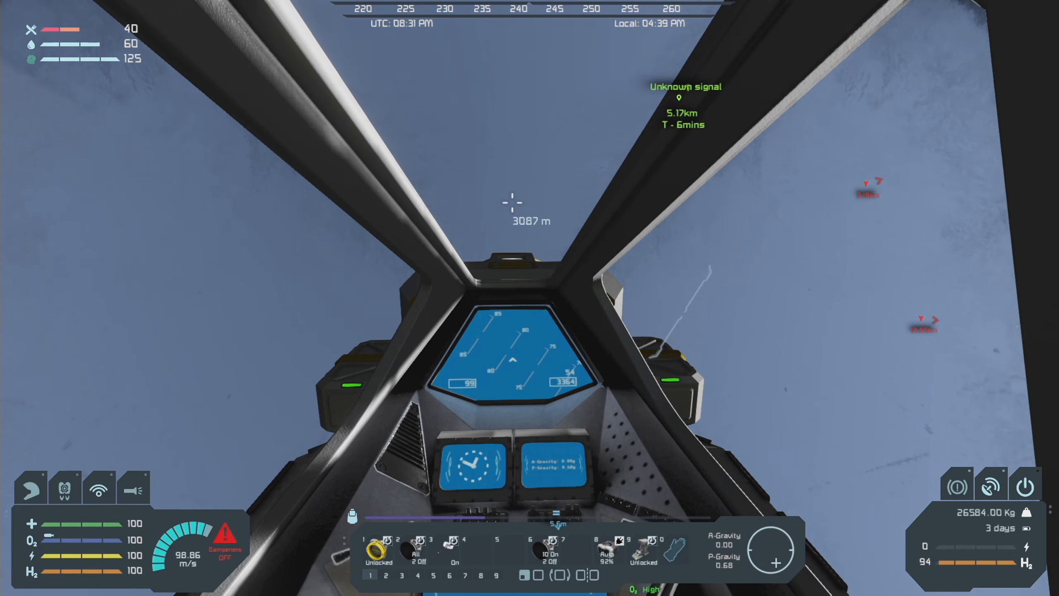
{"action": "key", "text": "z"}
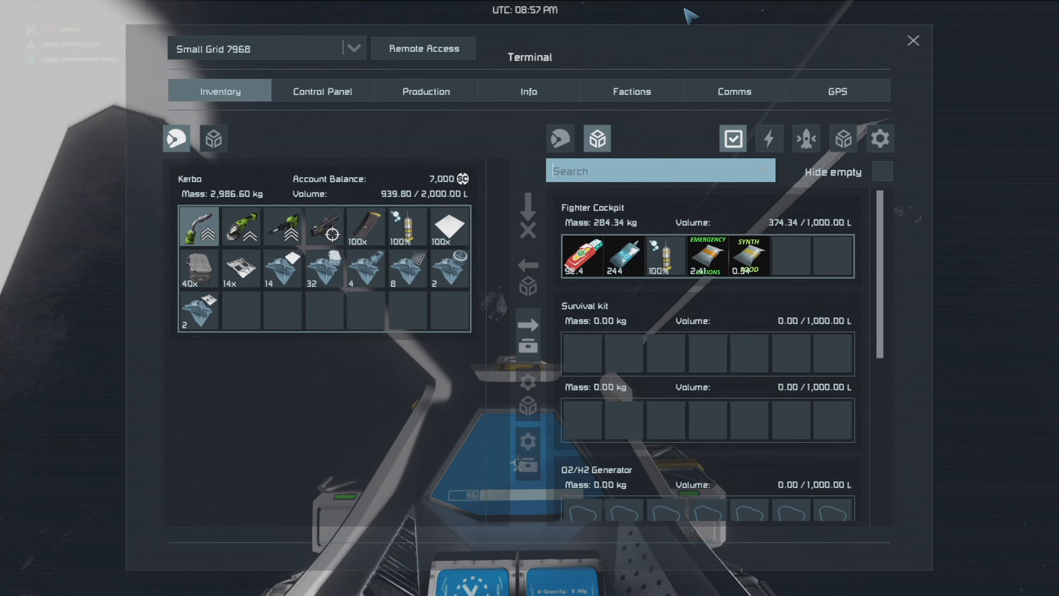
{"action": "mouse_move", "coordinate": [282, 269]}
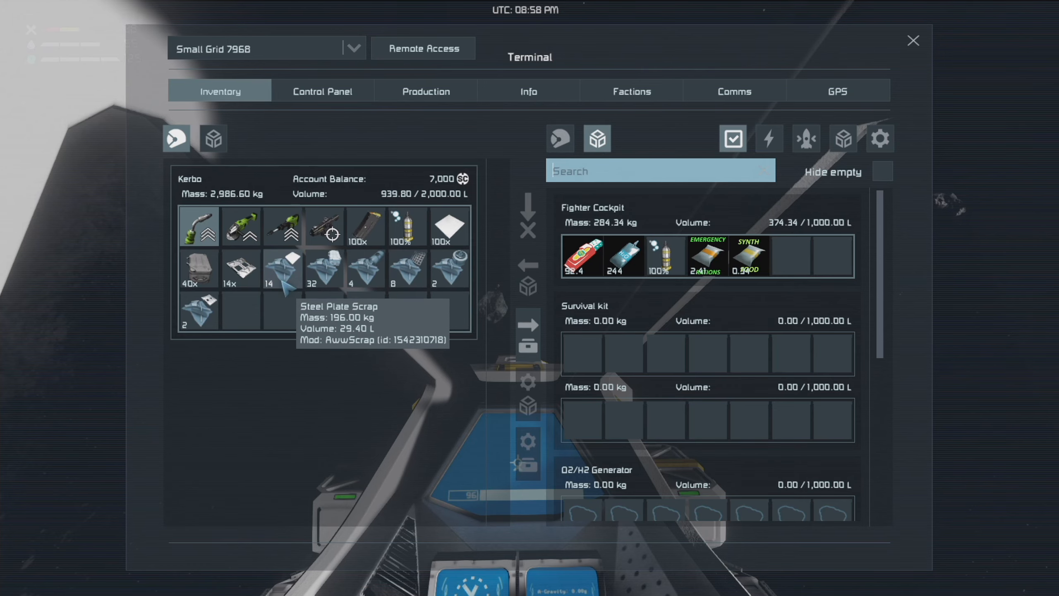
Step: View the character inventory's Steel Plate Scrap beside the Fighter Cockpit storage
{"action": "left_click", "coordinate": [913, 40]}
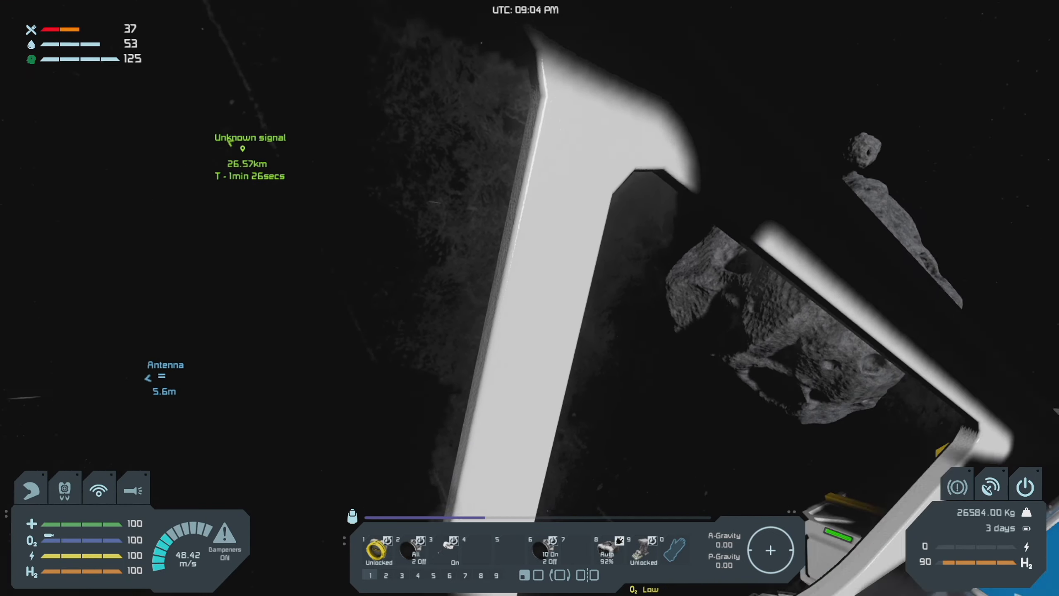
{"action": "mouse_move", "coordinate": [567, 307]}
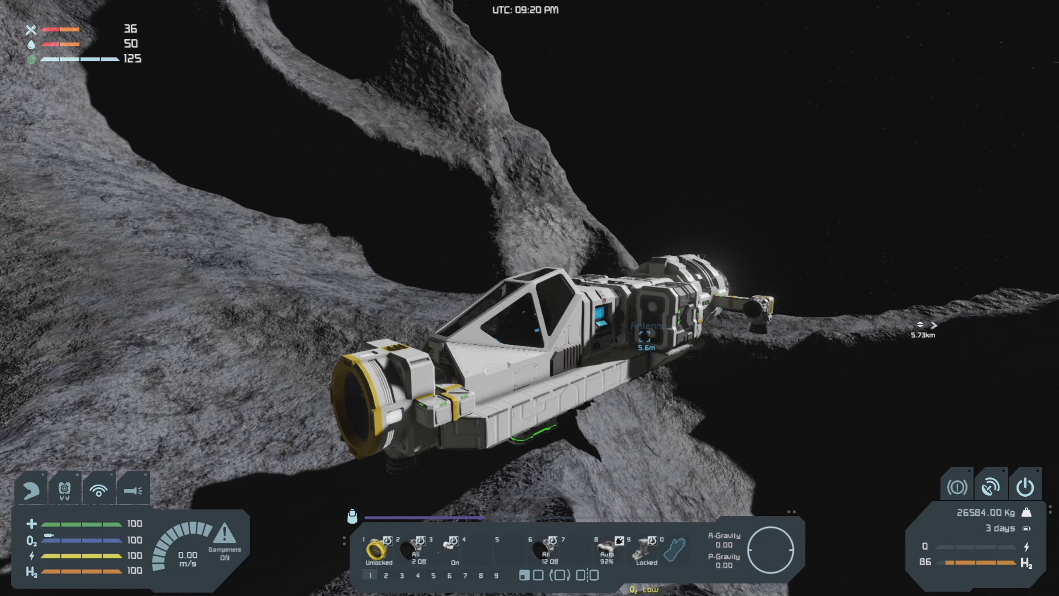
Step: Open the terminal inventory while the fighter sits parked on the asteroid
{"action": "key", "text": "K"}
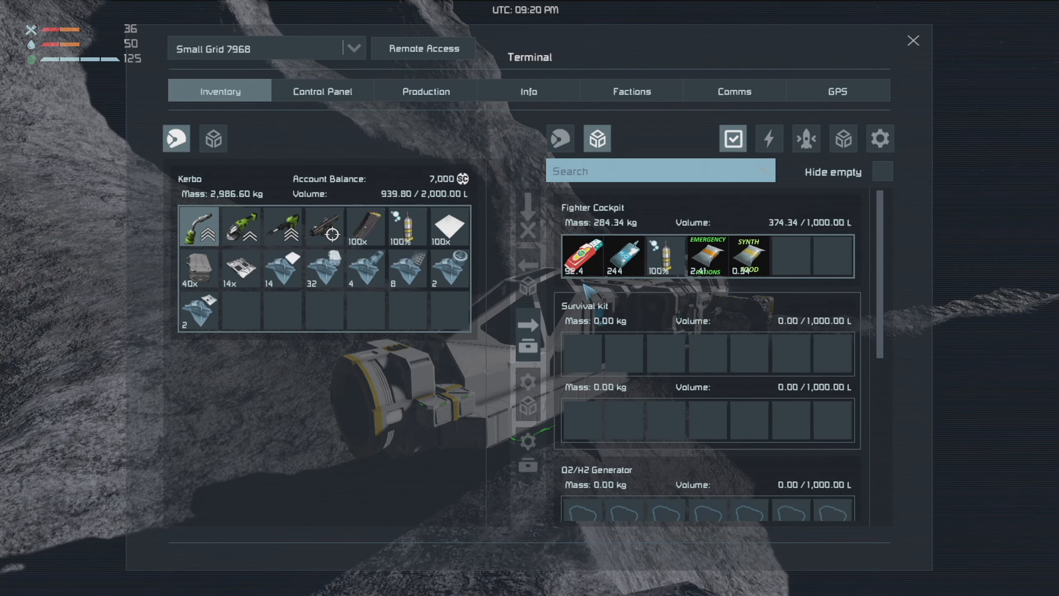